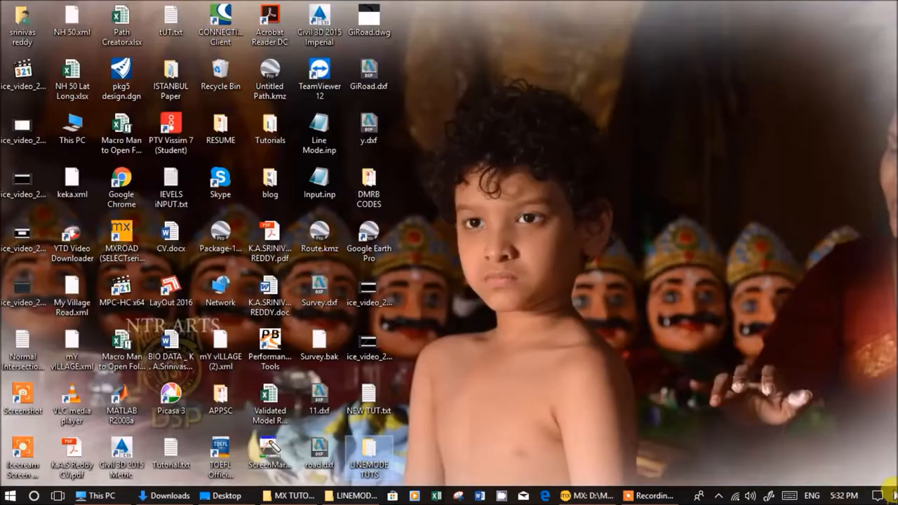
# Step: Open VERTICAL OFFSET.txt from the desktop LINEMODE TUTS folder in Notepad
pyautogui.doubleClick(369, 452)
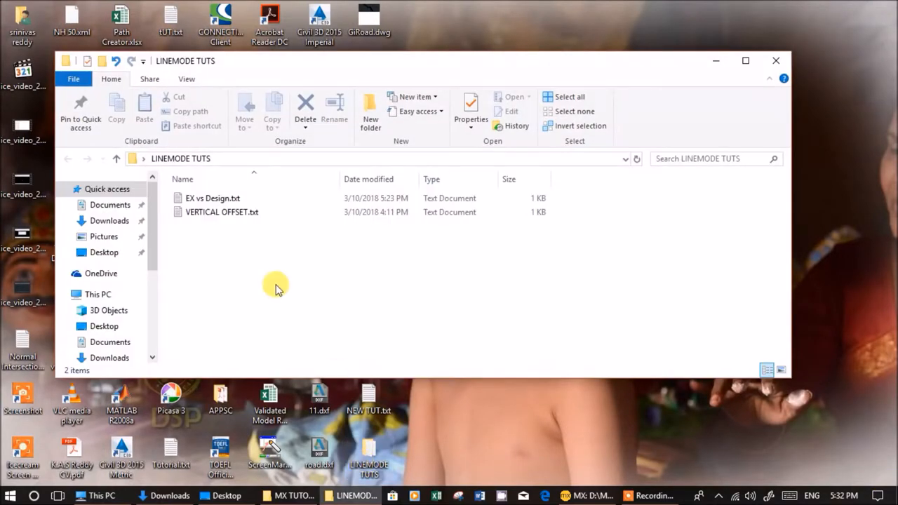
pyautogui.moveTo(233, 212)
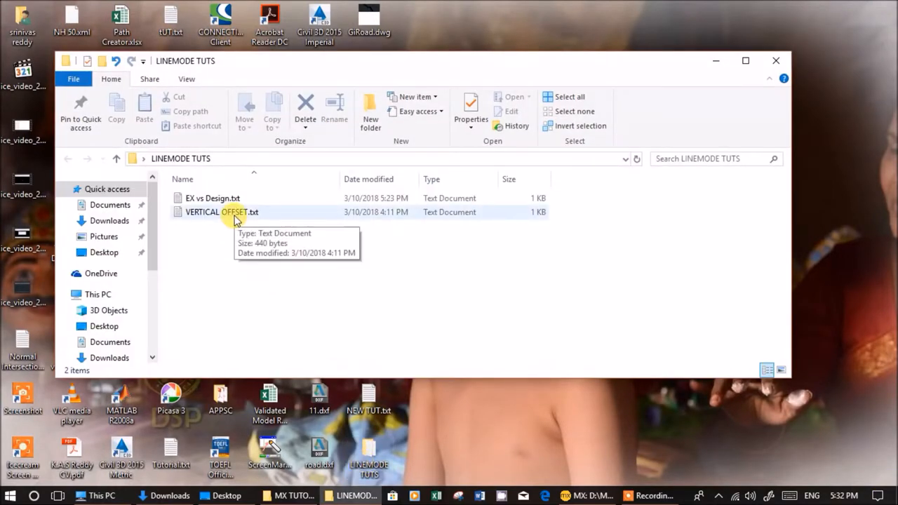
pyautogui.doubleClick(221, 212)
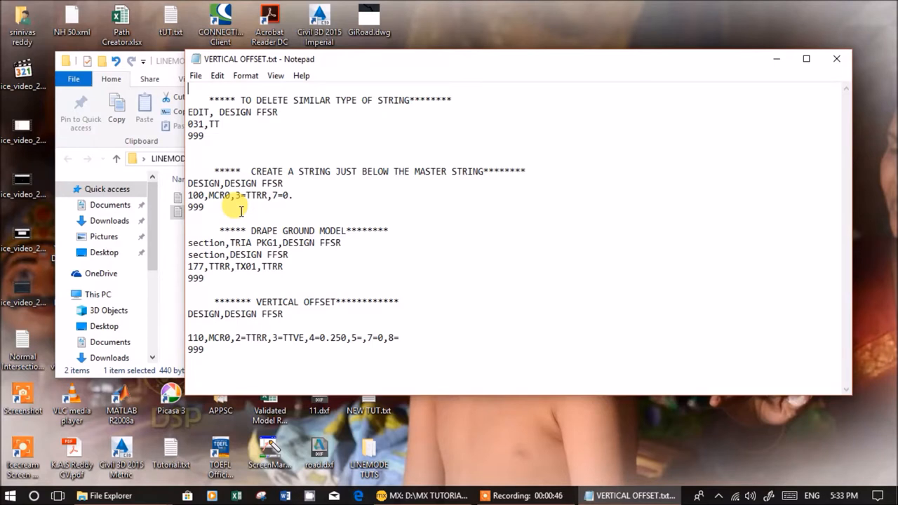
# Step: Switch to MXROAD and zoom in on the DESIGN FFSR alignment strings in View 1
pyautogui.click(421, 495)
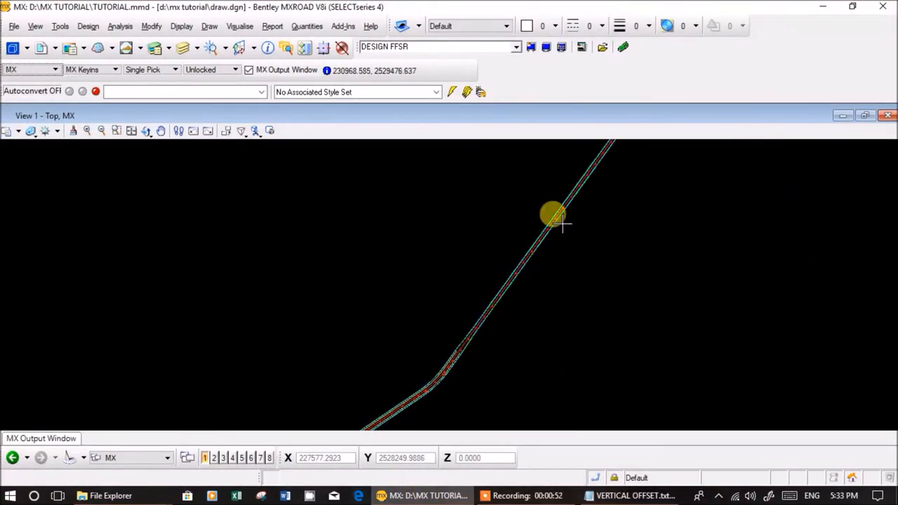
pyautogui.click(572, 256)
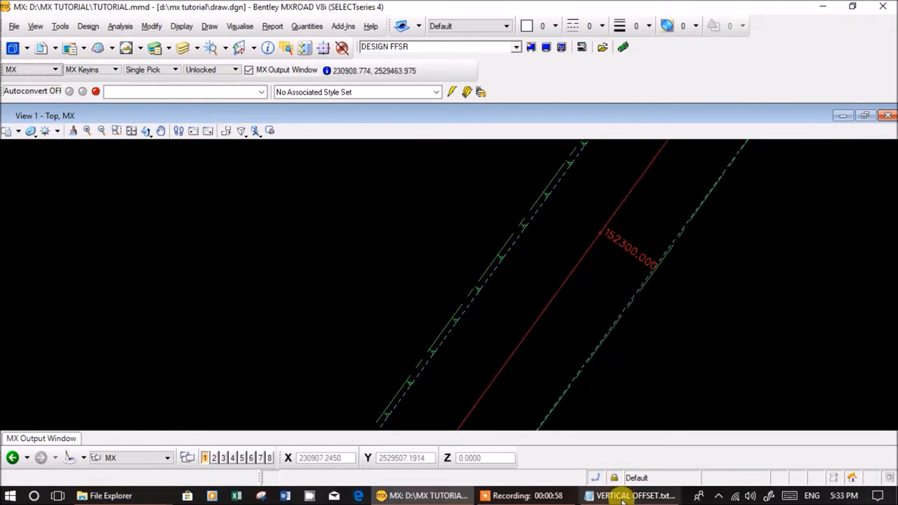
# Step: Return to VERTICAL OFFSET.txt and review the CREATE A STRING block and its 100,MCR0 line
pyautogui.click(629, 495)
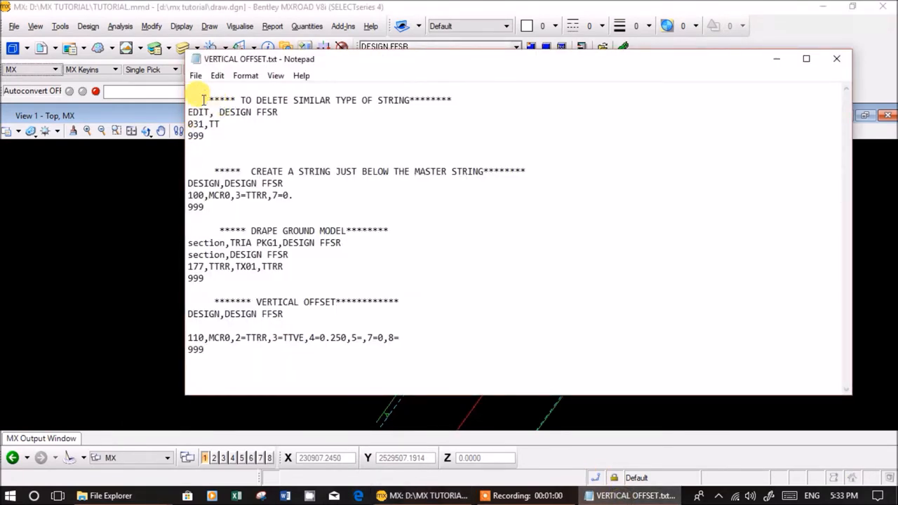
pyautogui.moveTo(203, 99); pyautogui.dragTo(204, 139)
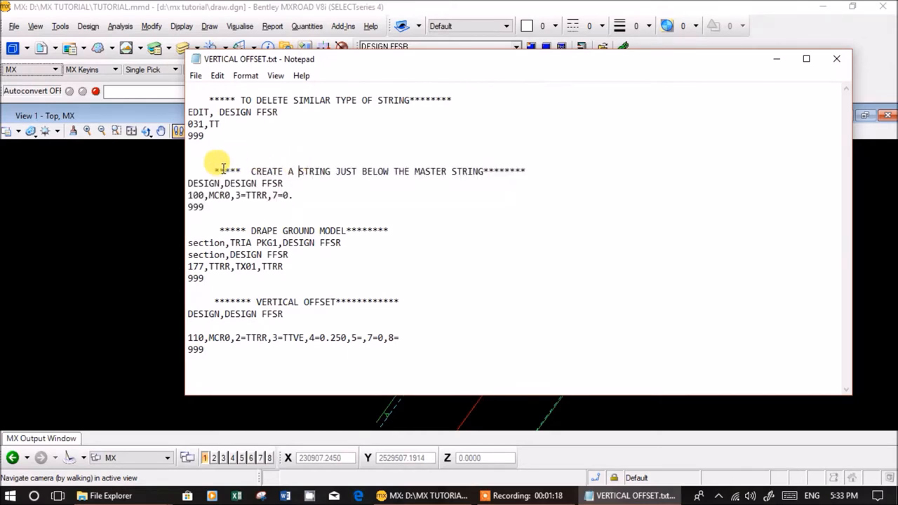
pyautogui.moveTo(217, 171); pyautogui.dragTo(491, 171)
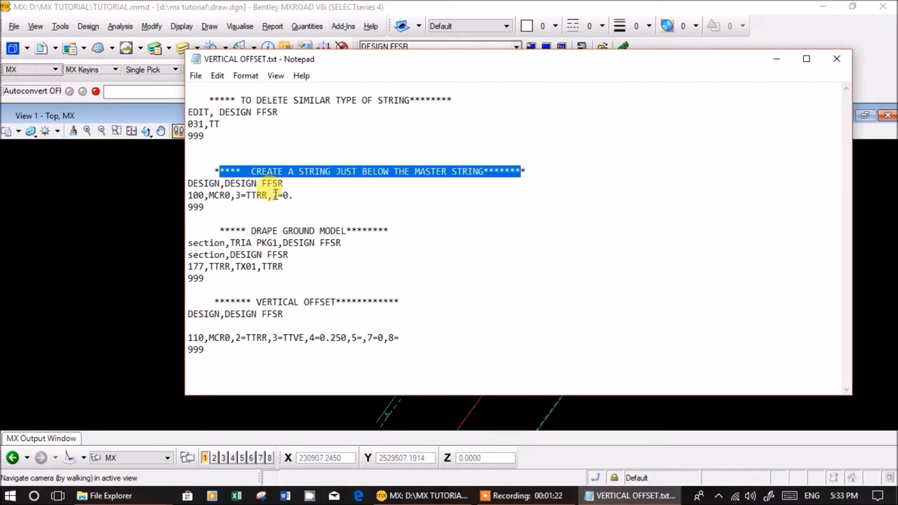
pyautogui.doubleClick(256, 195)
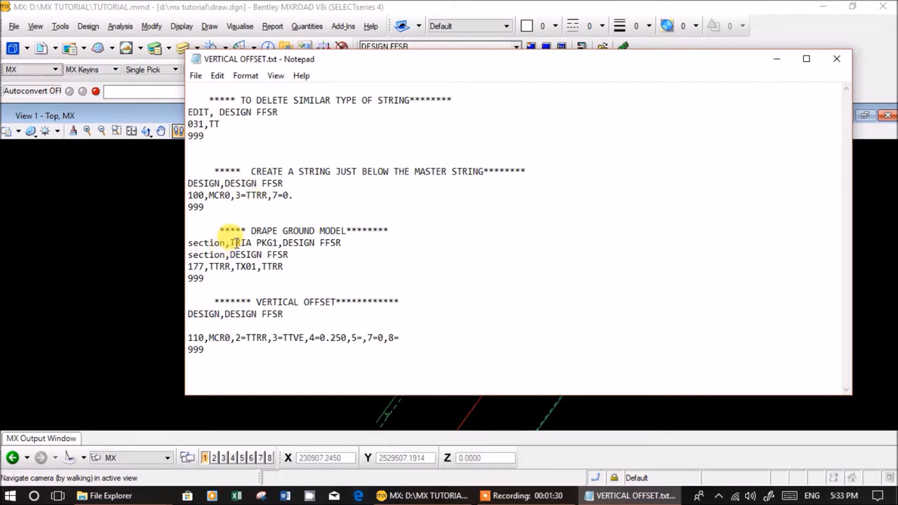
pyautogui.click(245, 195)
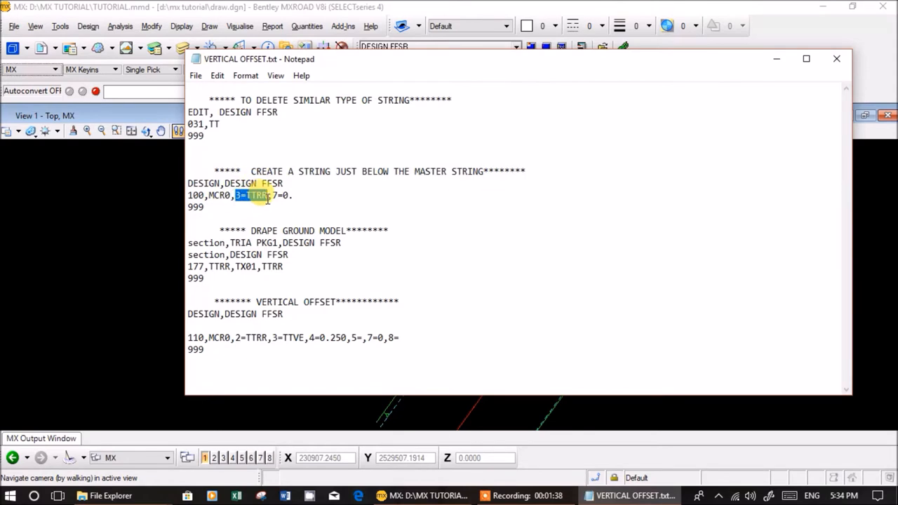
pyautogui.tripleClick(238, 195)
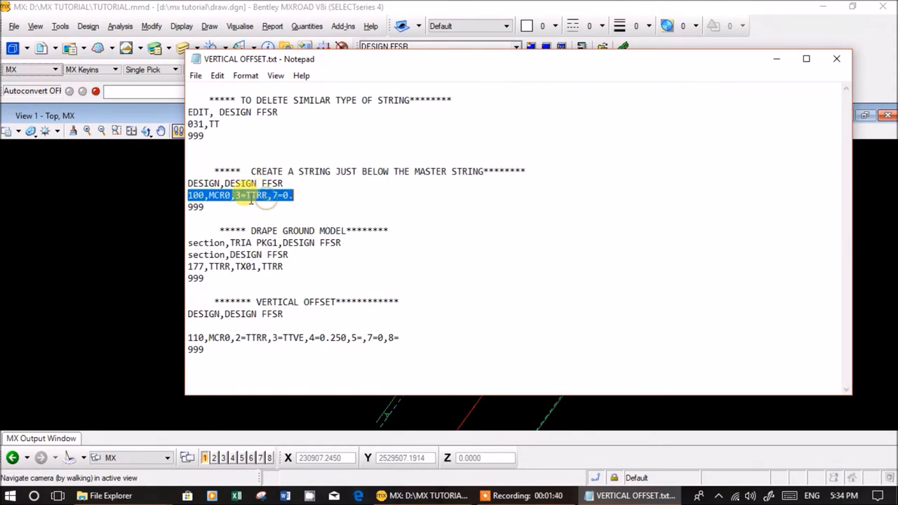
pyautogui.click(225, 230)
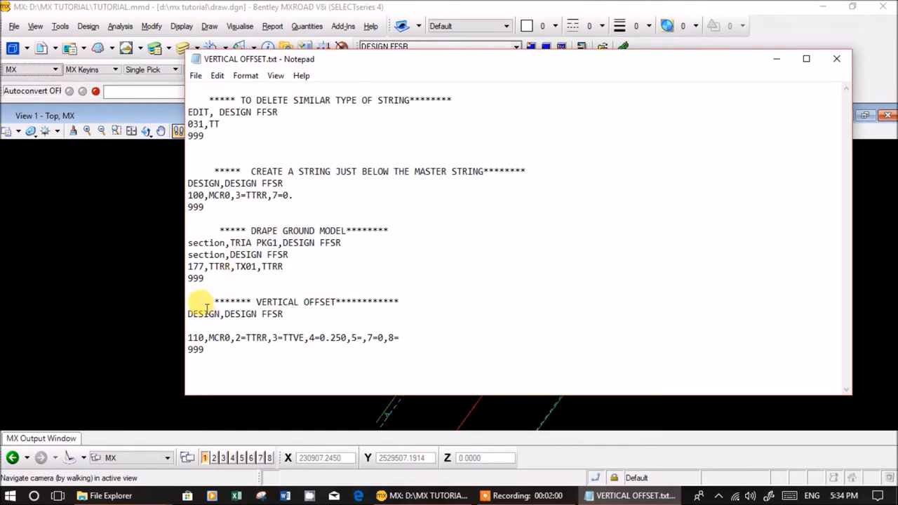
pyautogui.moveTo(204, 301); pyautogui.dragTo(204, 354)
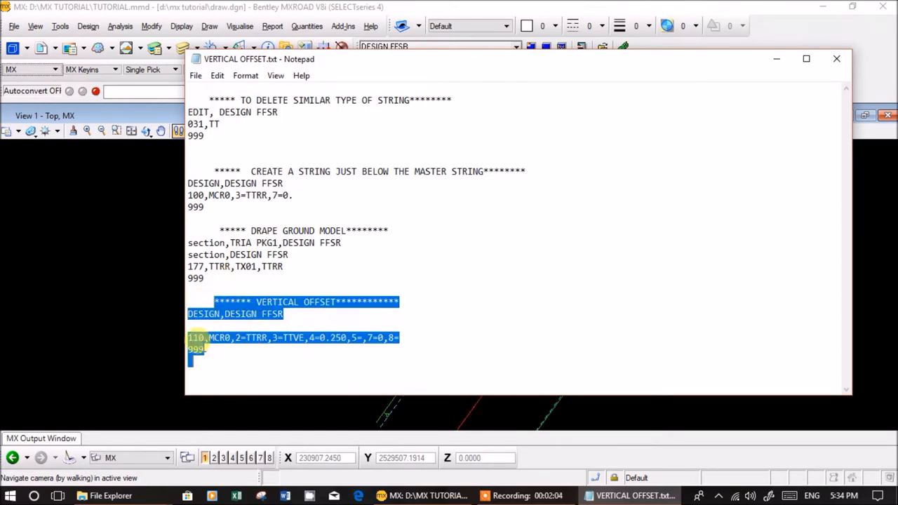
pyautogui.click(193, 315)
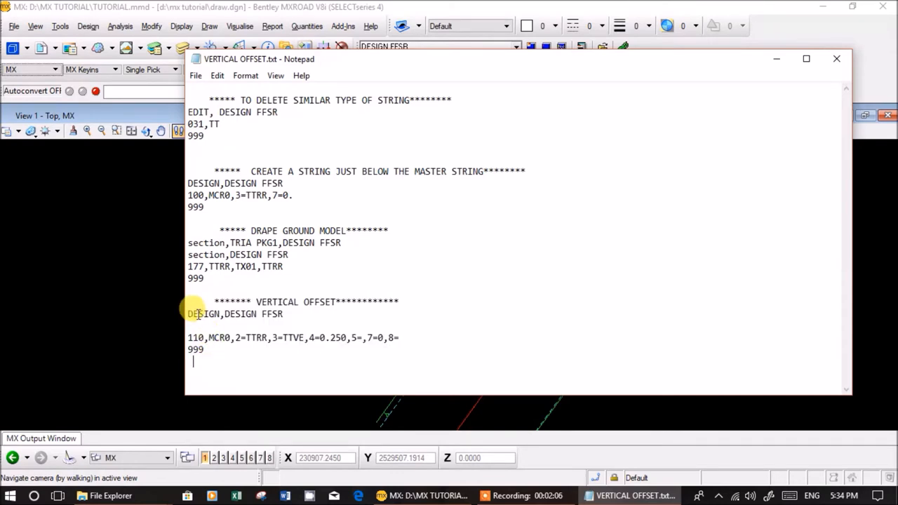
pyautogui.doubleClick(196, 338)
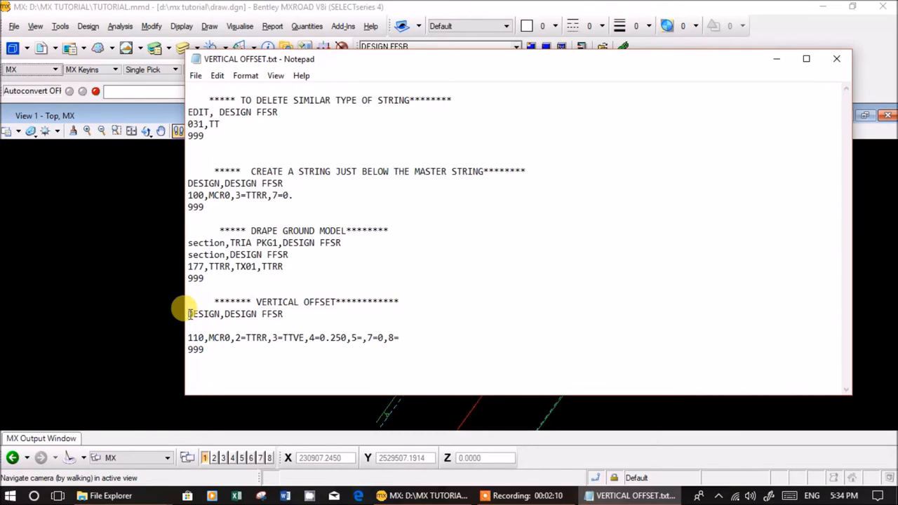
pyautogui.doubleClick(204, 314)
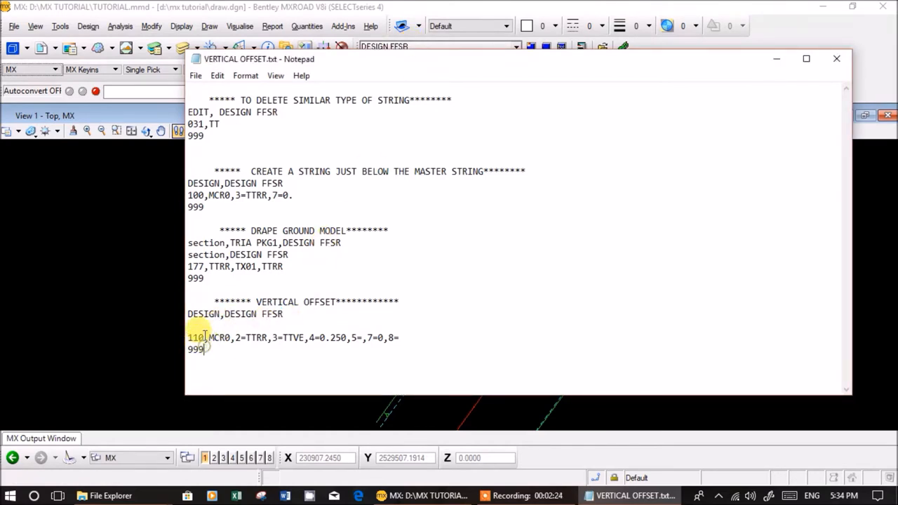
pyautogui.doubleClick(196, 337)
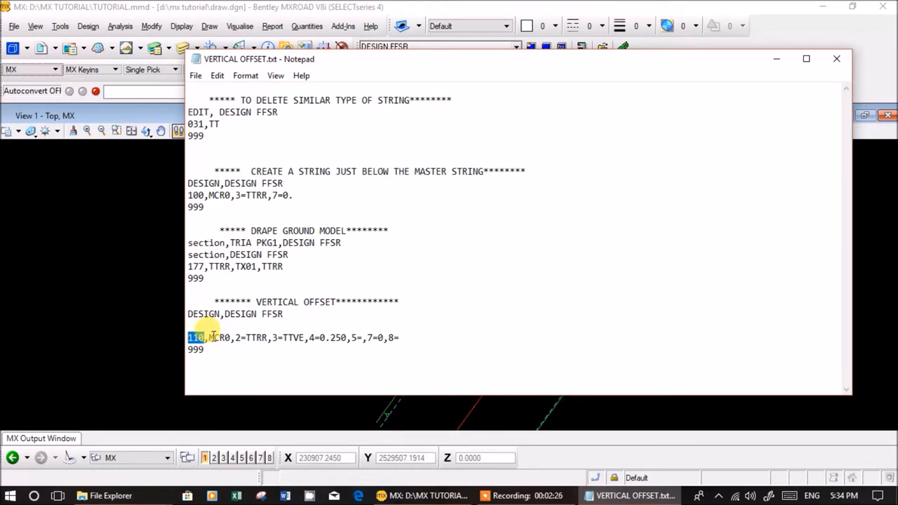
pyautogui.doubleClick(220, 338)
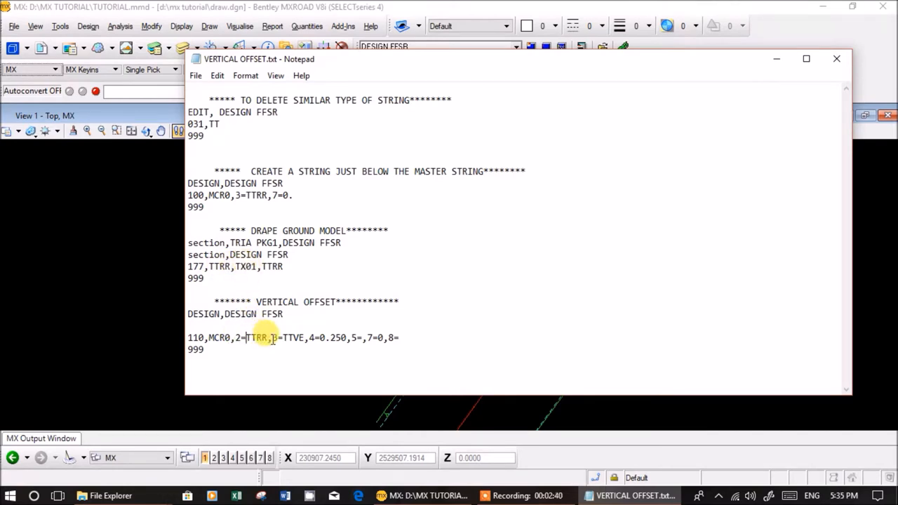
pyautogui.doubleClick(287, 337)
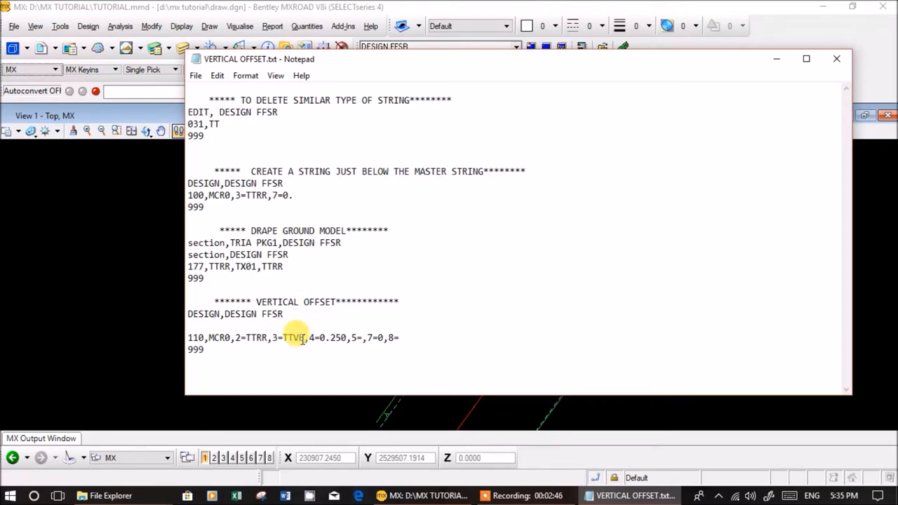
pyautogui.doubleClick(293, 337)
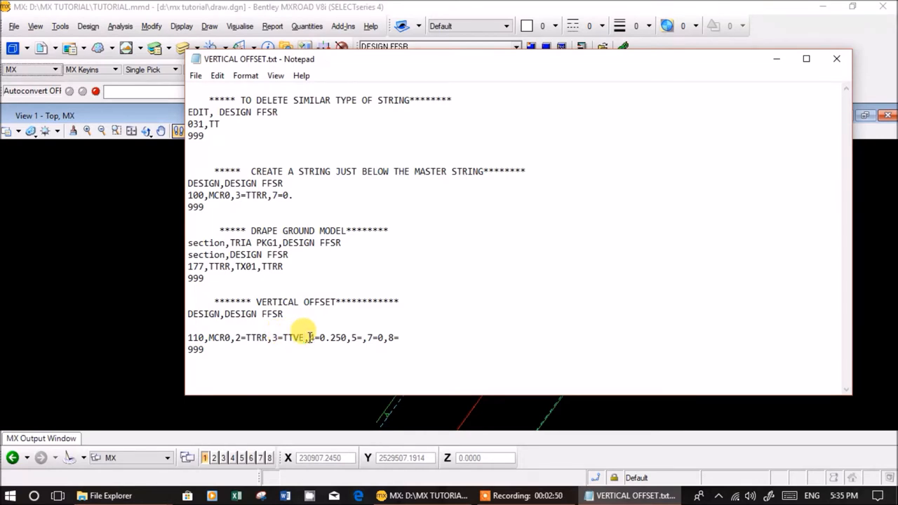
pyautogui.doubleClick(328, 338)
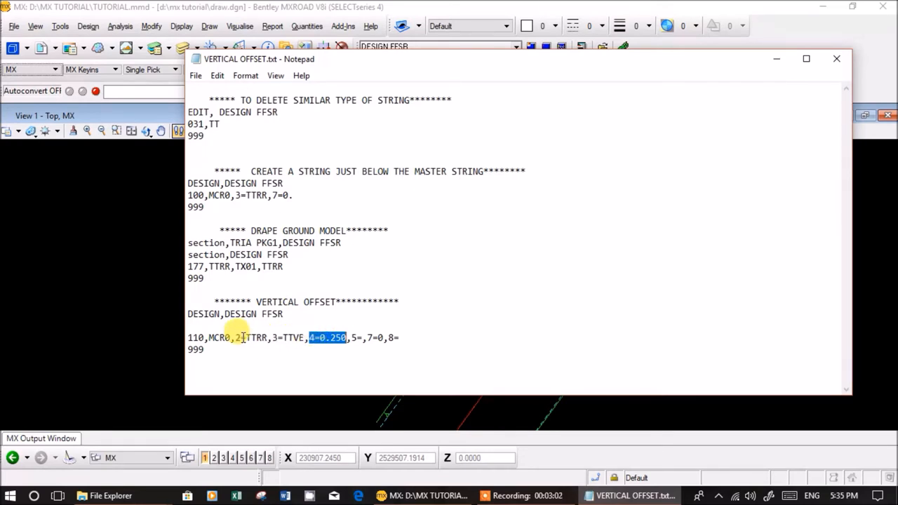
# Step: Highlight the final 8= field of the VERTICAL OFFSET line in Notepad
pyautogui.doubleClick(257, 338)
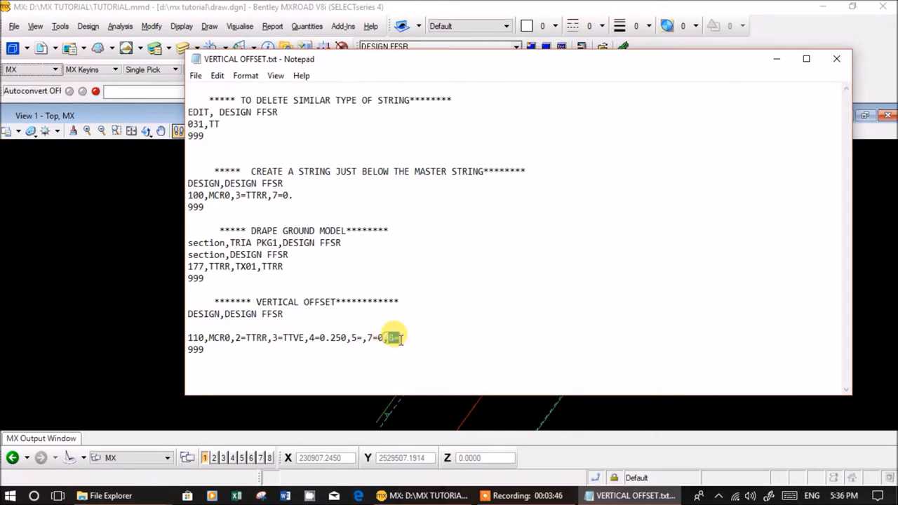
pyautogui.write('8=')
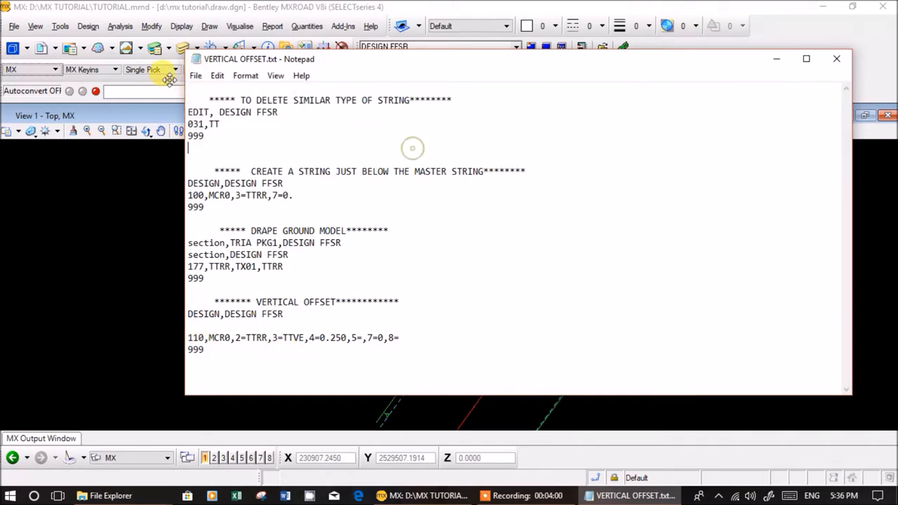
pyautogui.moveTo(214, 300)
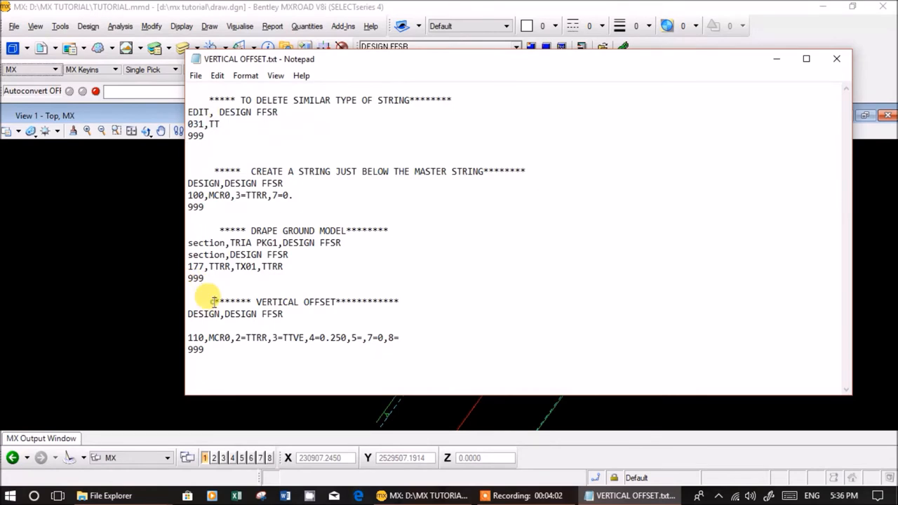
# Step: Review the vertical offset block, then run VERTICAL OFFSET.txt as an MXROAD input file
pyautogui.moveTo(214, 301); pyautogui.dragTo(205, 350)
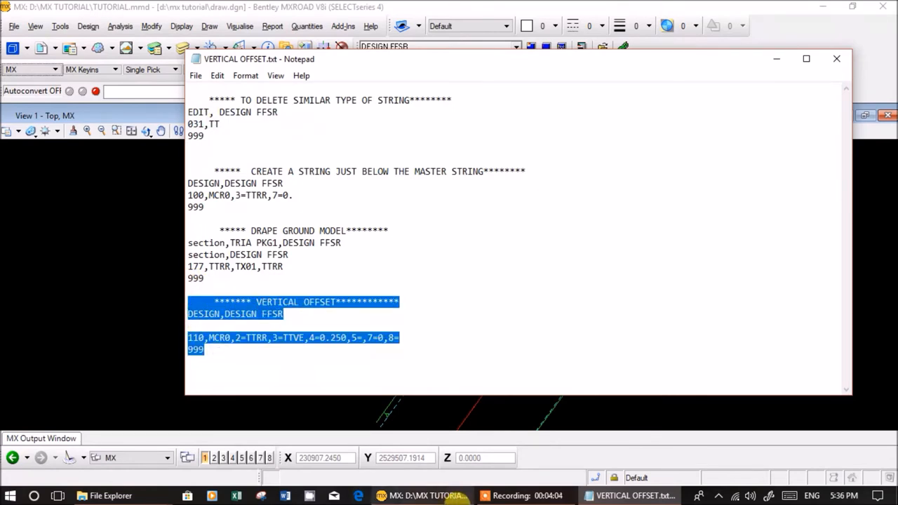
pyautogui.click(223, 365)
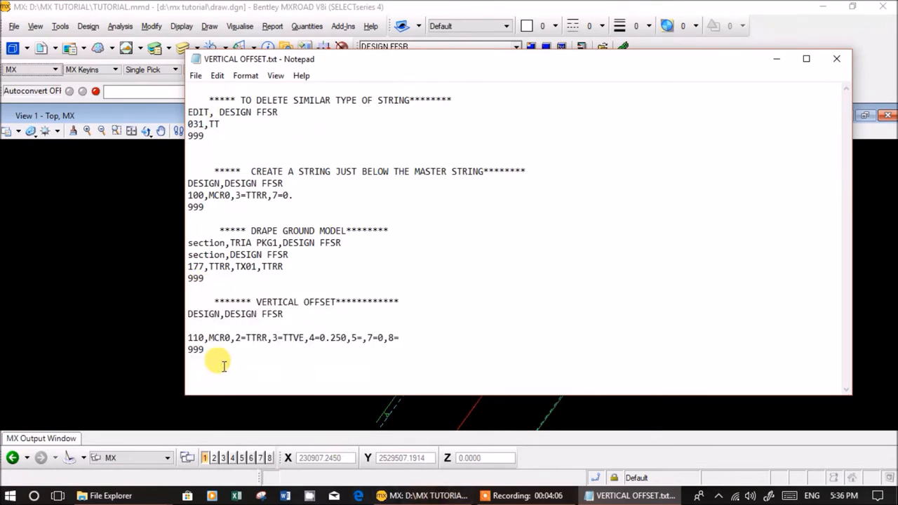
pyautogui.moveTo(768, 91)
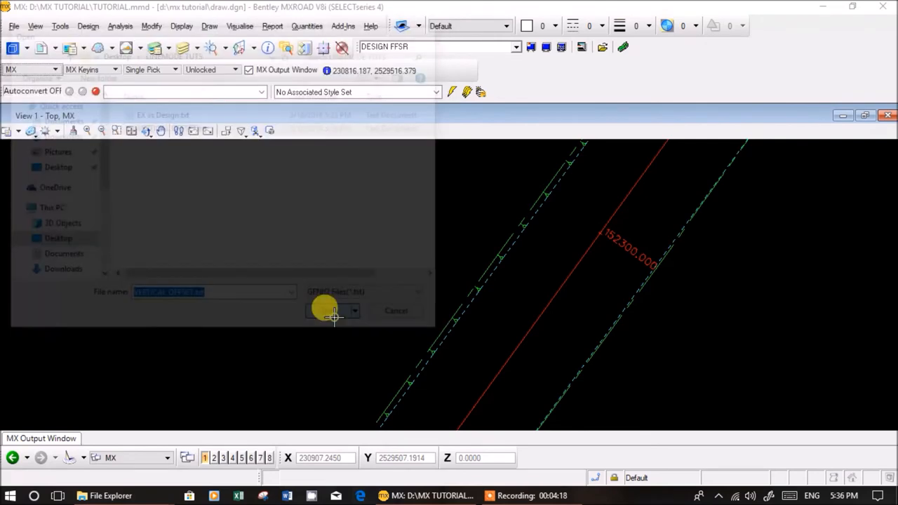
pyautogui.click(328, 311)
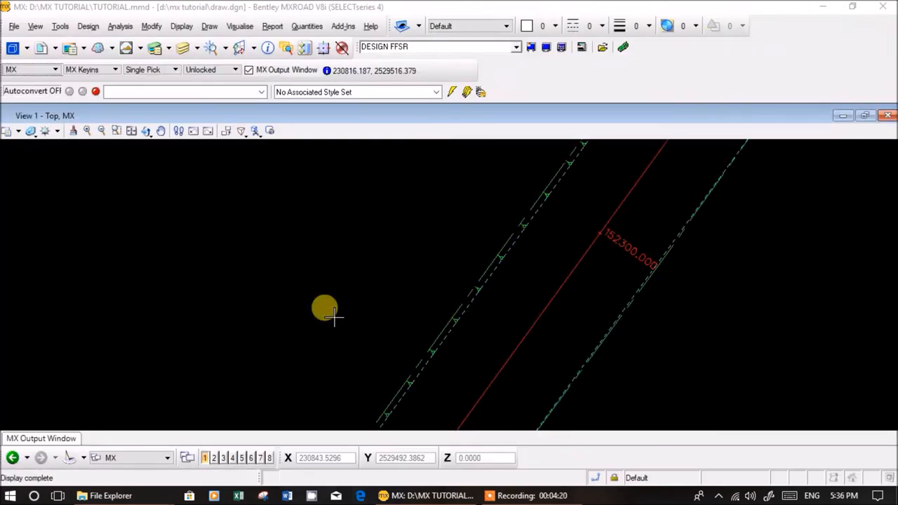
pyautogui.click(562, 281)
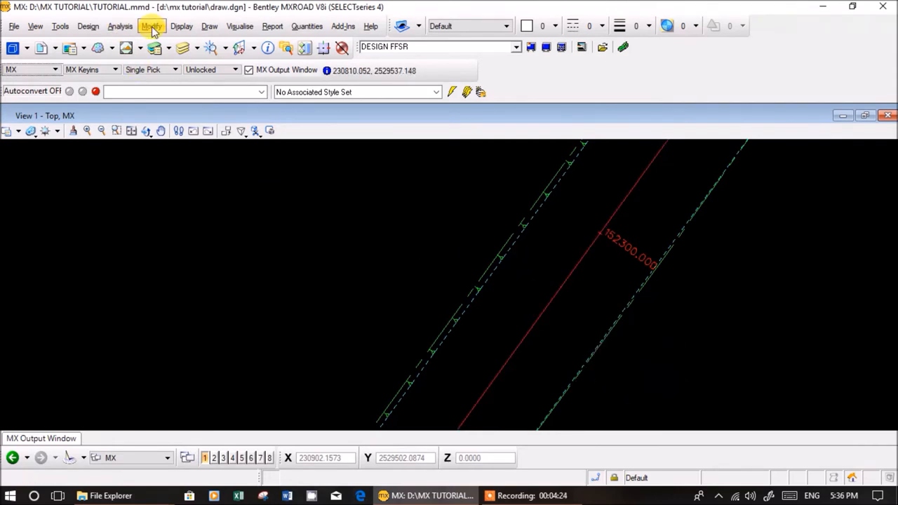
# Step: Confirm TTVE is listed among DESIGN FFSR strings in the Delete String(s) tool
pyautogui.click(151, 26)
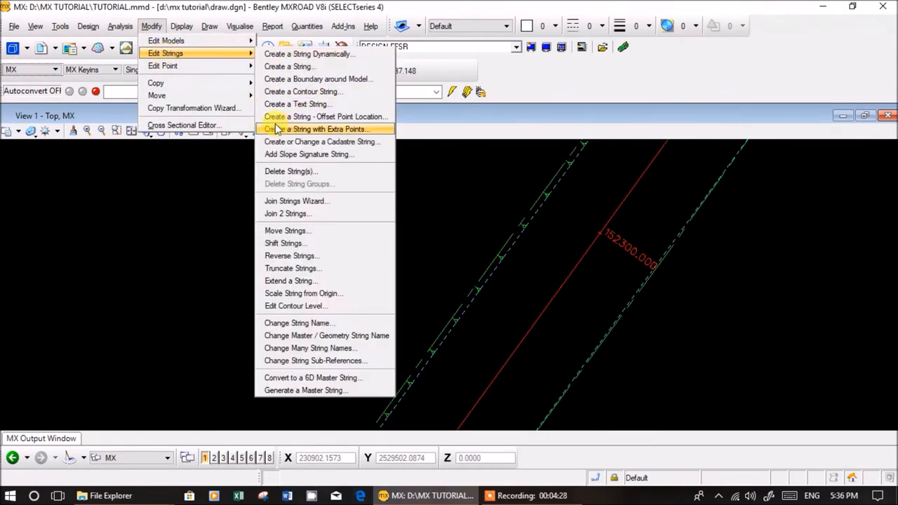
pyautogui.click(316, 130)
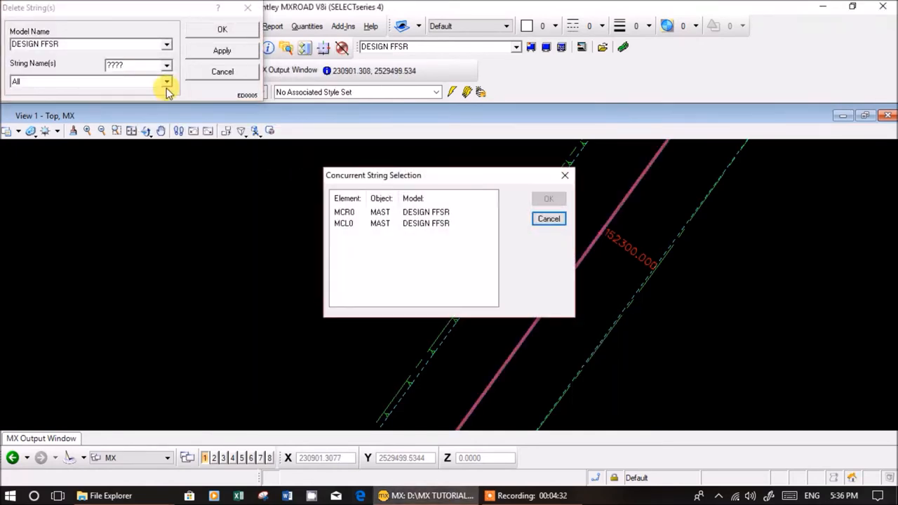
pyautogui.click(166, 64)
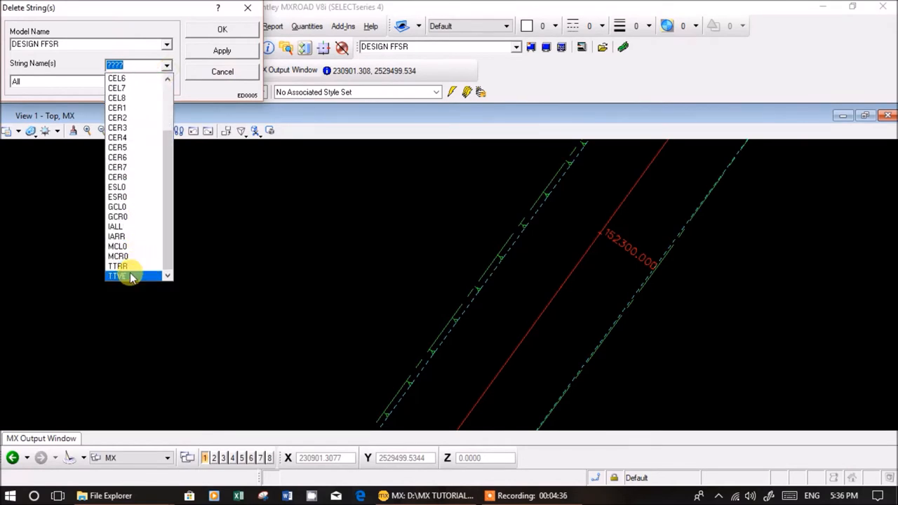
pyautogui.click(222, 71)
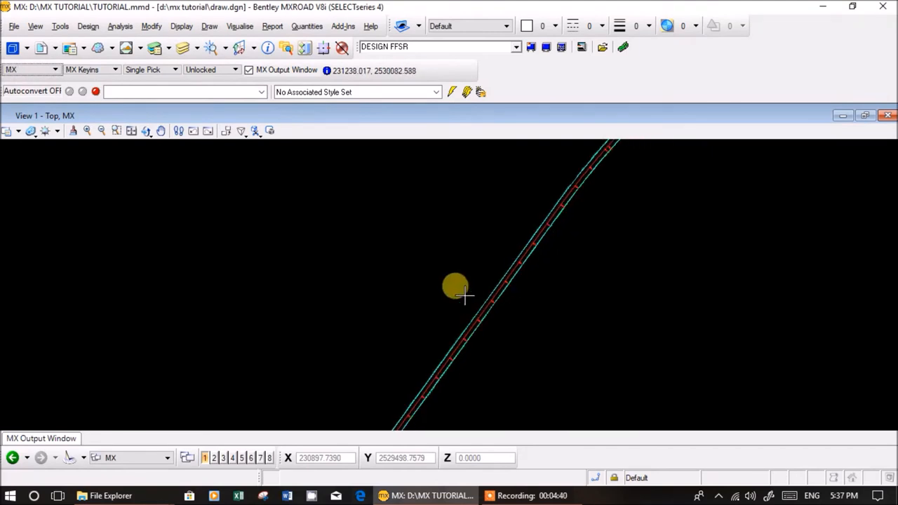
# Step: Open the Quick Profile tool for model DESIGN FFSR, string MCR0
pyautogui.click(88, 26)
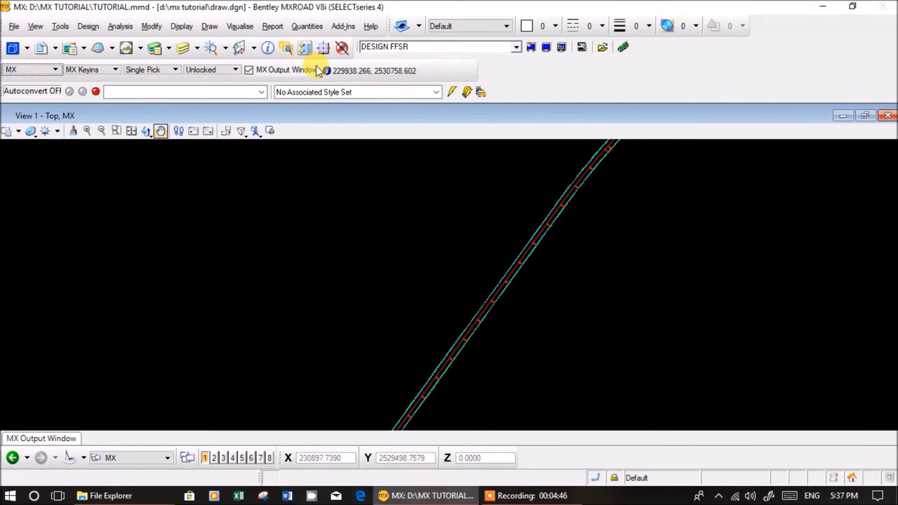
pyautogui.moveTo(232, 112)
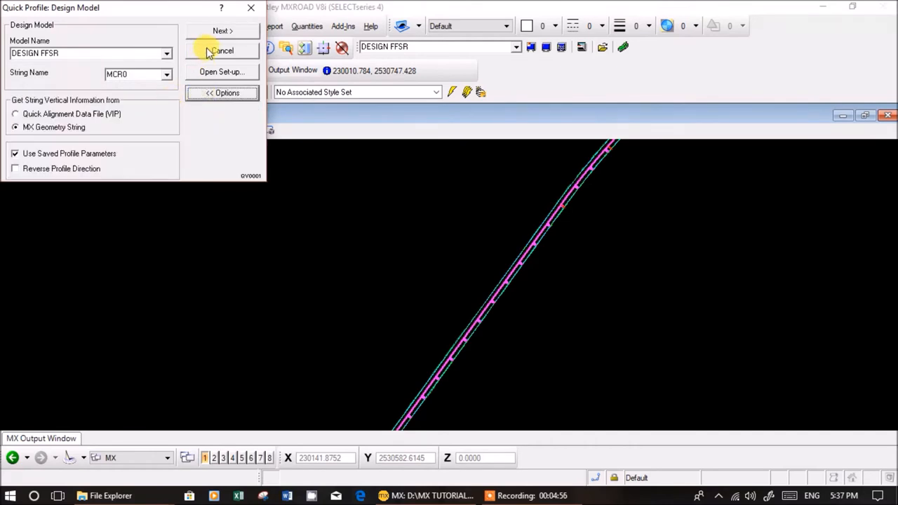
# Step: Build the MCR0 quick profile and show the alignment plan in the upper view
pyautogui.click(222, 50)
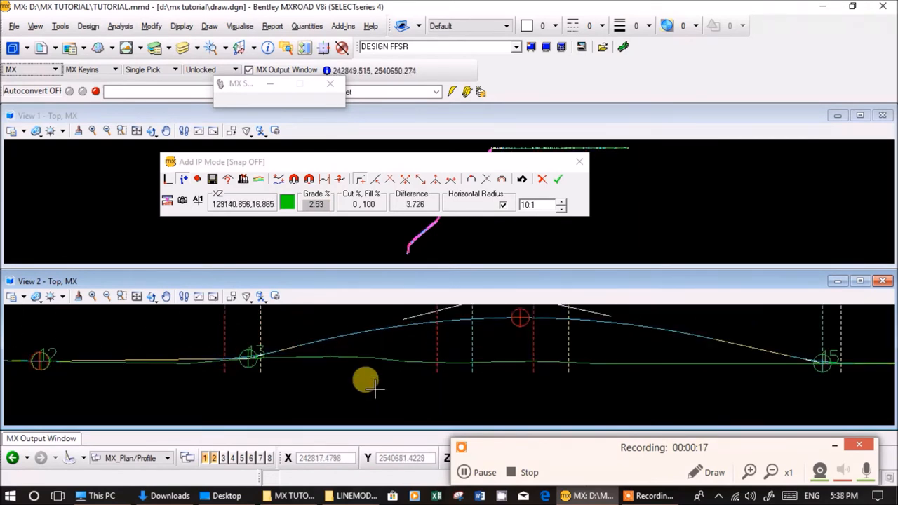
pyautogui.moveTo(325, 376)
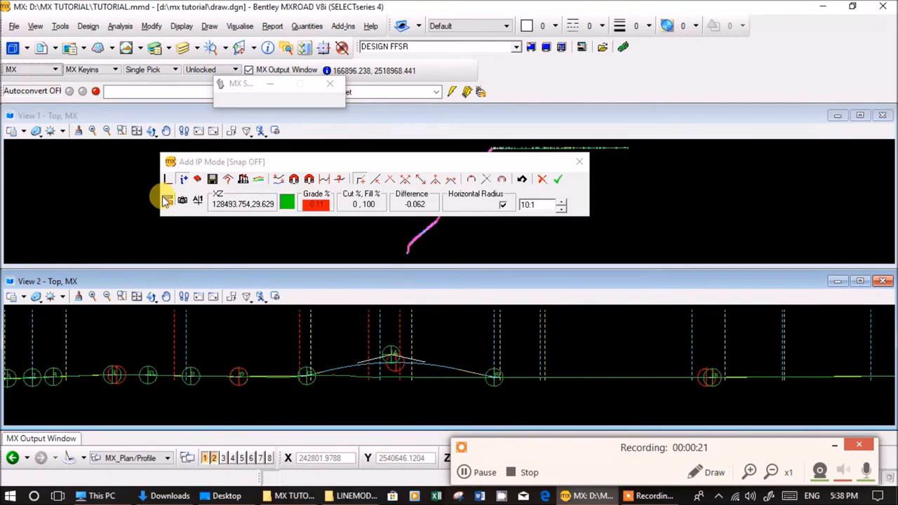
pyautogui.moveTo(167, 201)
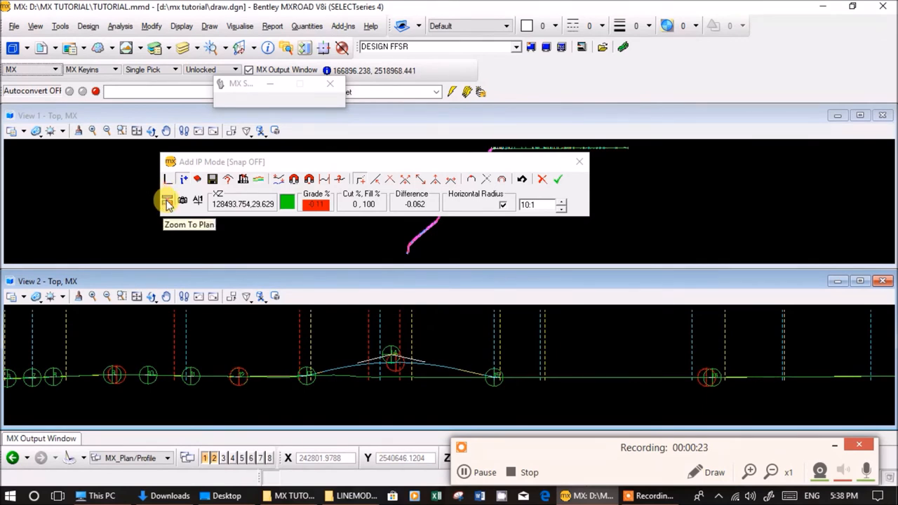
pyautogui.click(167, 200)
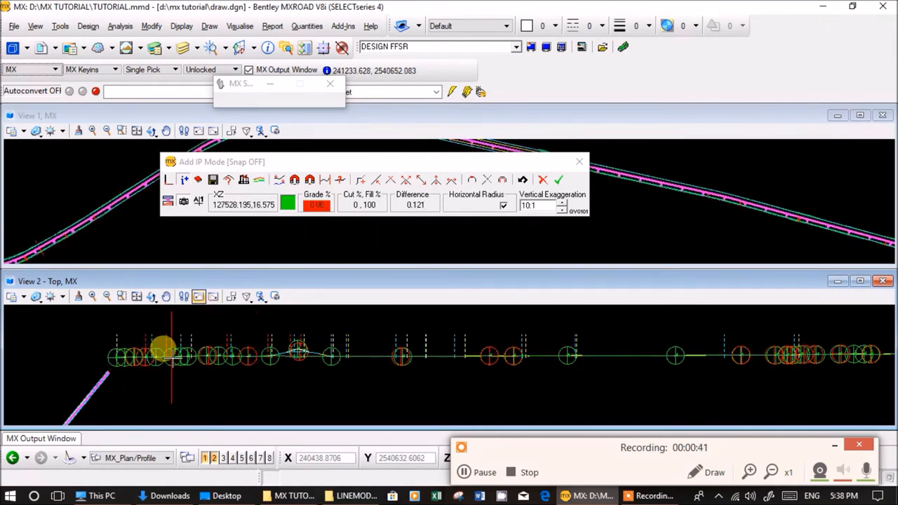
pyautogui.moveTo(522, 365)
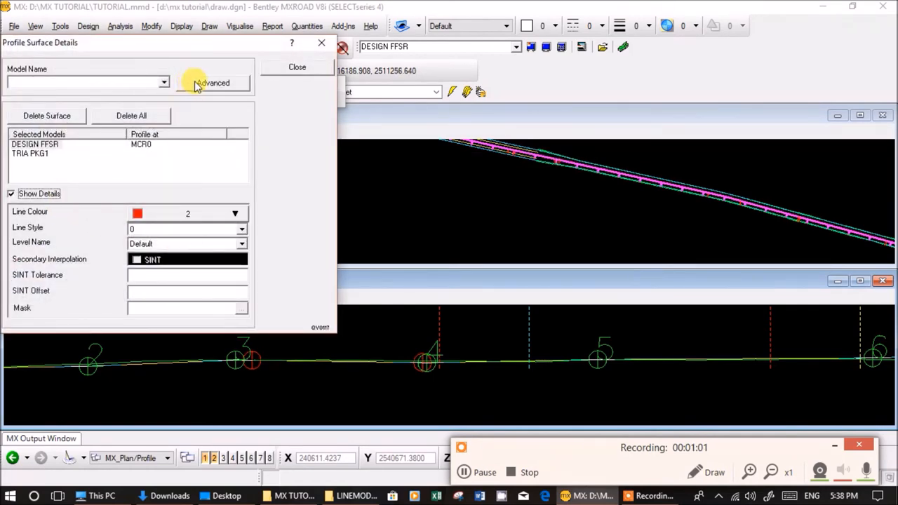
# Step: Display associated string TTVE from DESIGN FFSR on the profile
pyautogui.click(214, 82)
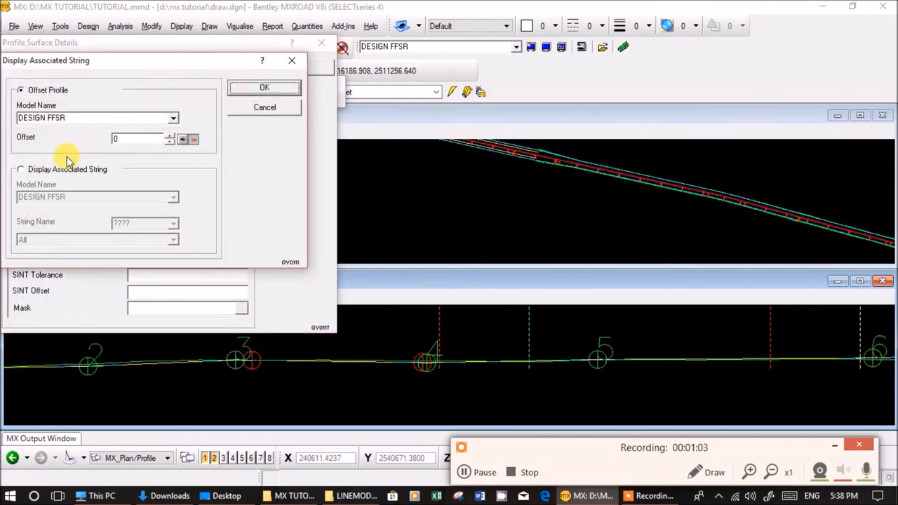
pyautogui.click(20, 169)
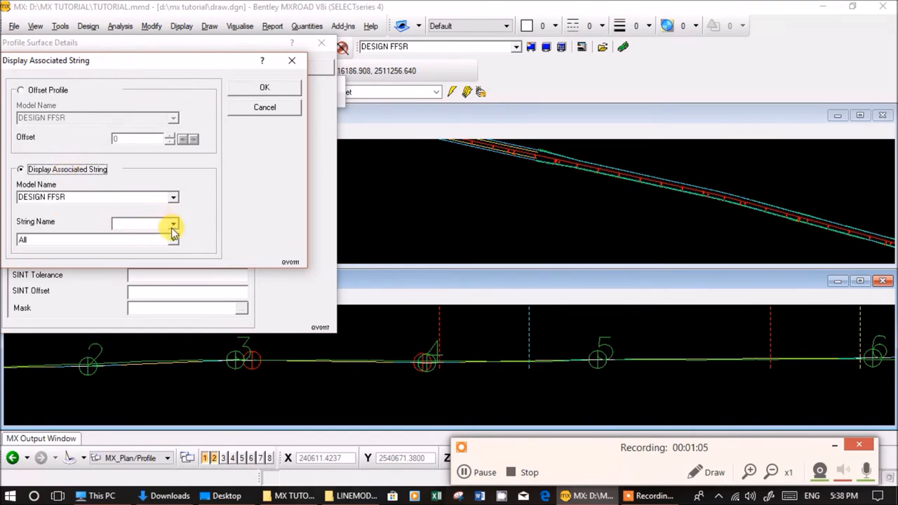
pyautogui.click(173, 224)
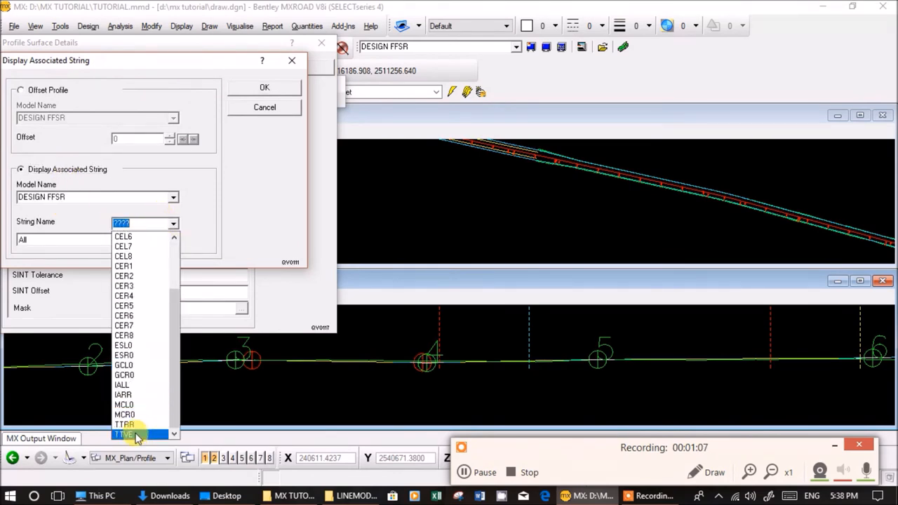
pyautogui.click(125, 435)
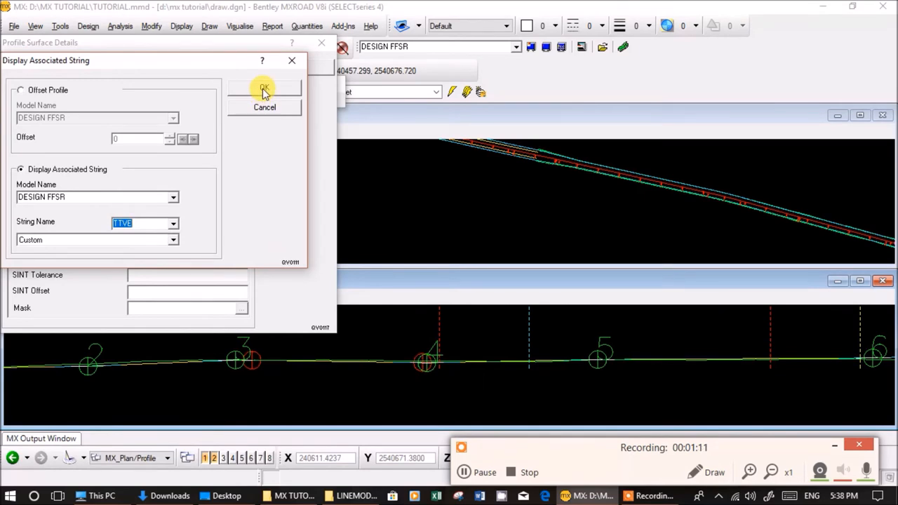
pyautogui.click(265, 88)
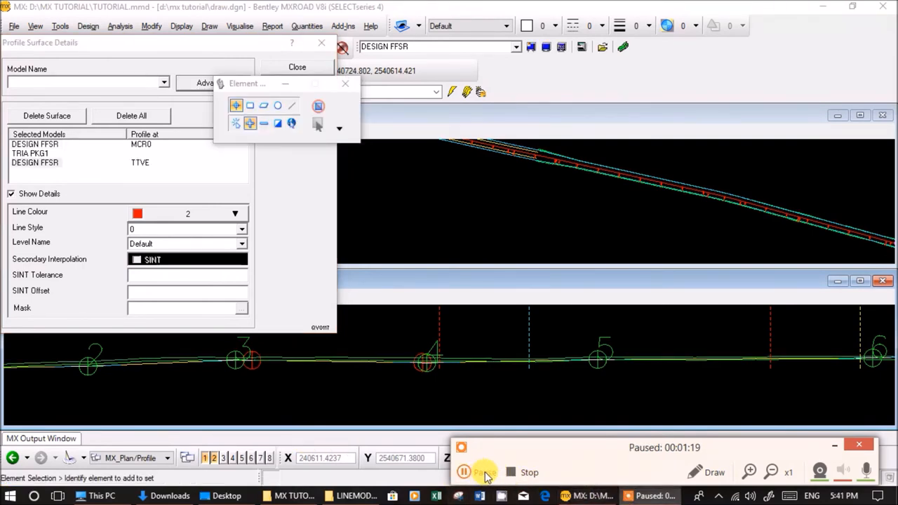
# Step: Review the TRIA PKG1 and TTVE entries in Profile Surface Details
pyautogui.click(482, 472)
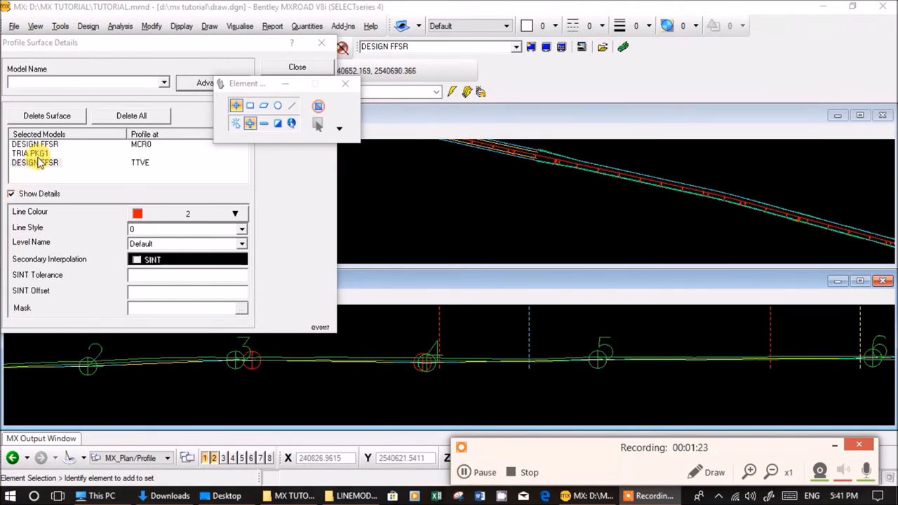
pyautogui.click(35, 162)
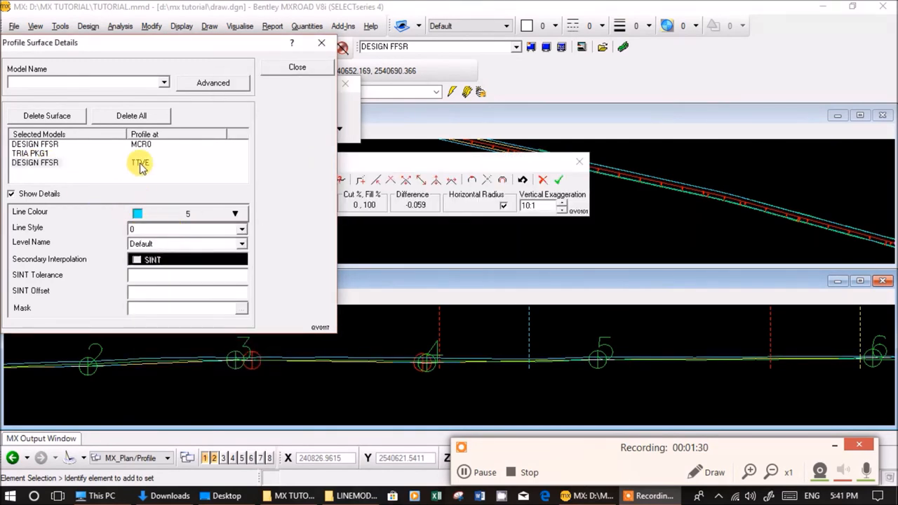
pyautogui.click(297, 66)
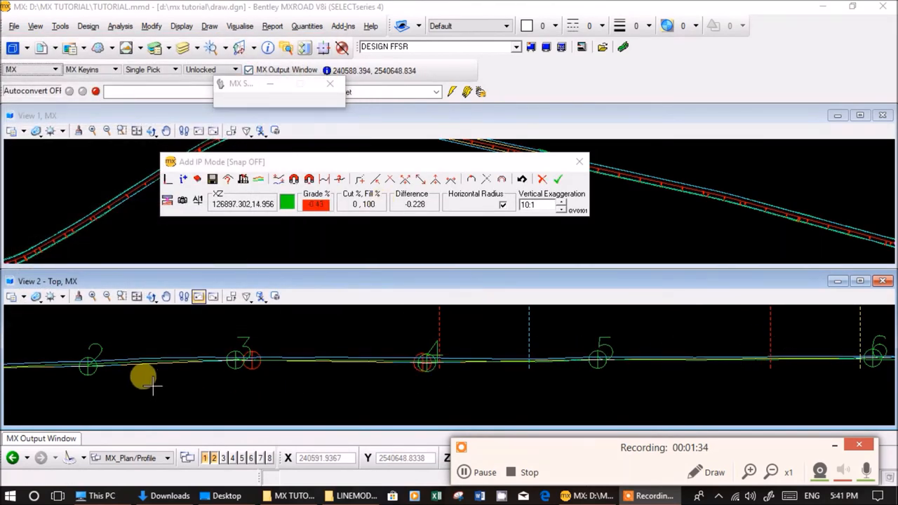
# Step: Pan the view along the alignment to show TTVE running parallel to MCR0
pyautogui.moveTo(153, 385); pyautogui.dragTo(379, 392)
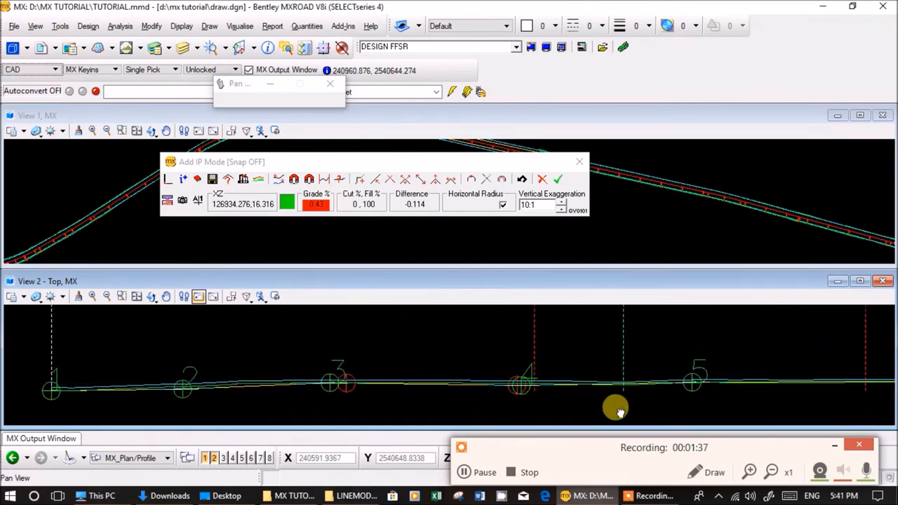
pyautogui.moveTo(615, 408); pyautogui.dragTo(202, 408)
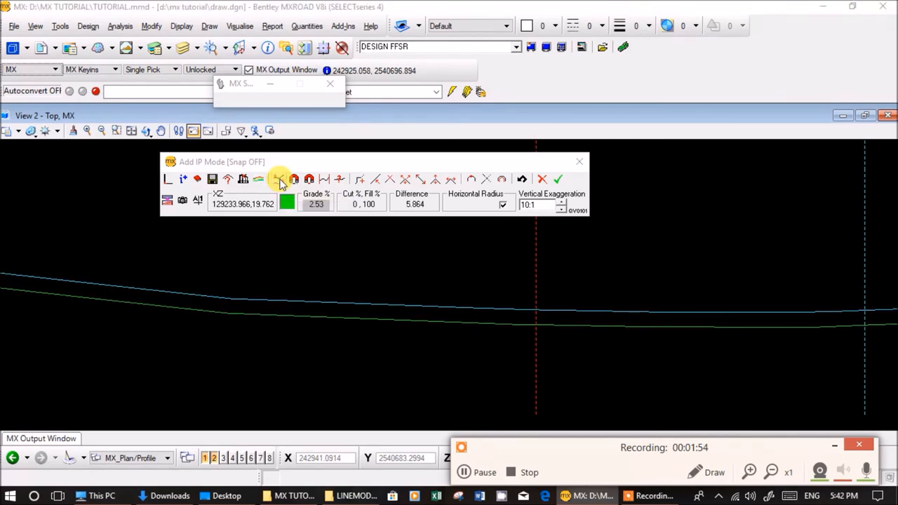
# Step: Lock profile snapping to Surface 2 DESIGN FFSR and pan the profile toward IP 14
pyautogui.click(279, 178)
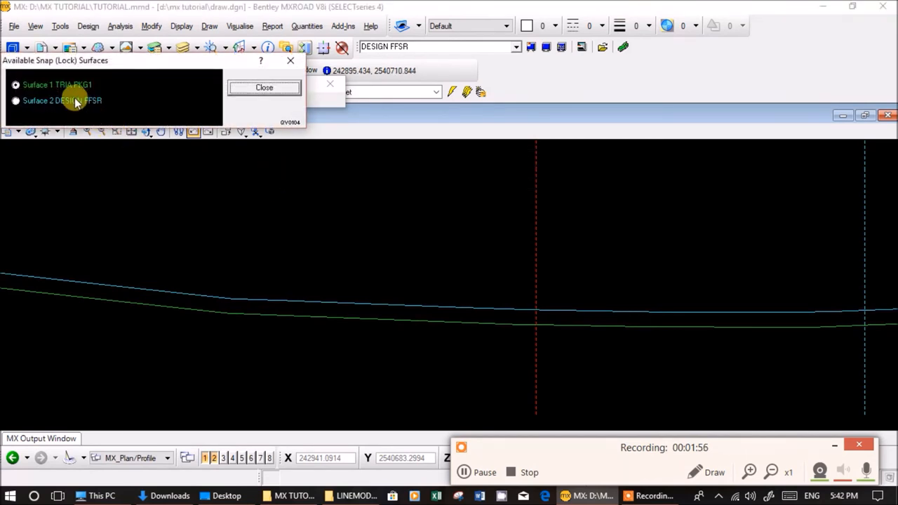
pyautogui.click(264, 87)
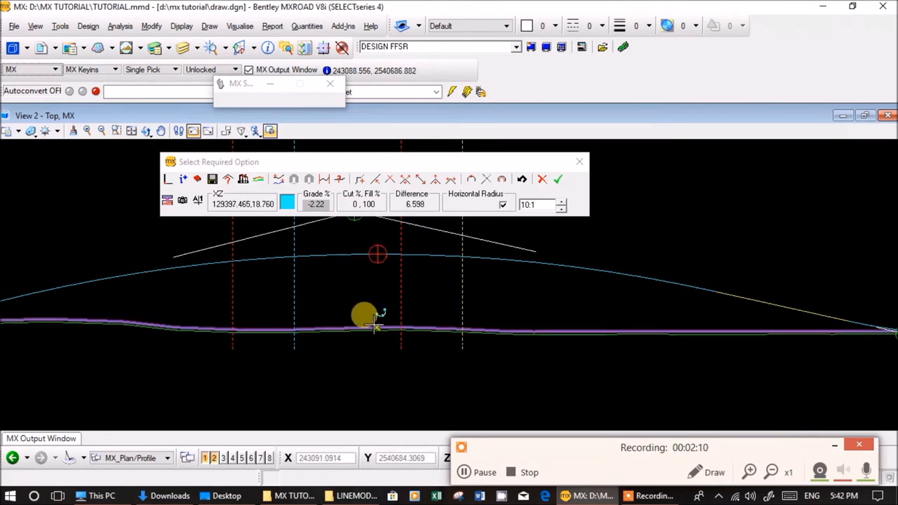
pyautogui.click(280, 179)
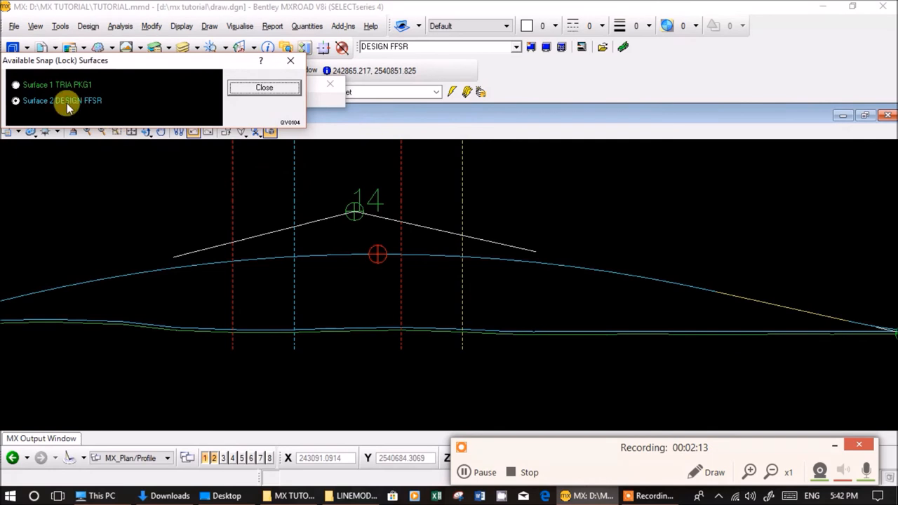
pyautogui.click(264, 87)
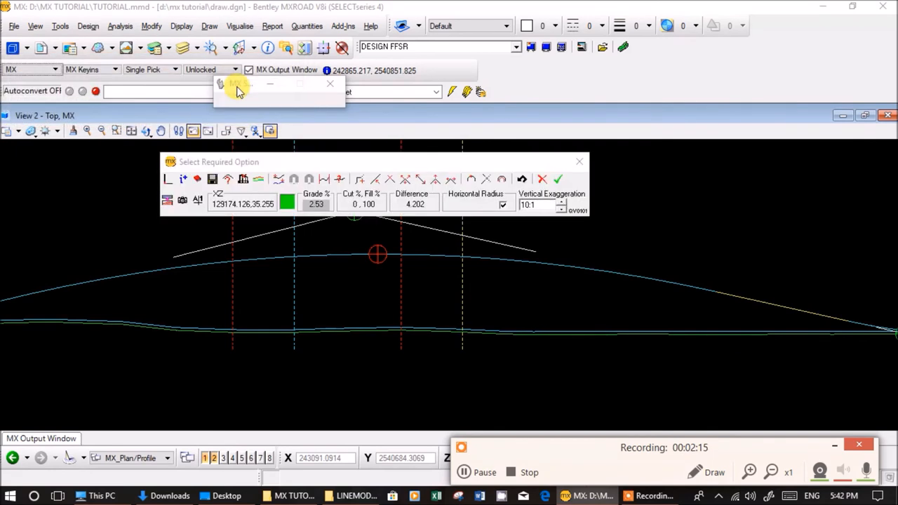
pyautogui.click(377, 254)
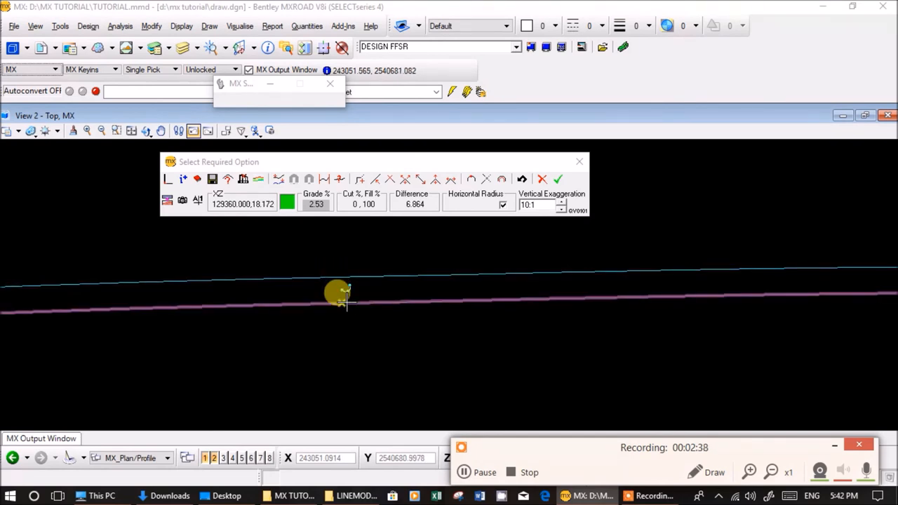
pyautogui.moveTo(336, 295)
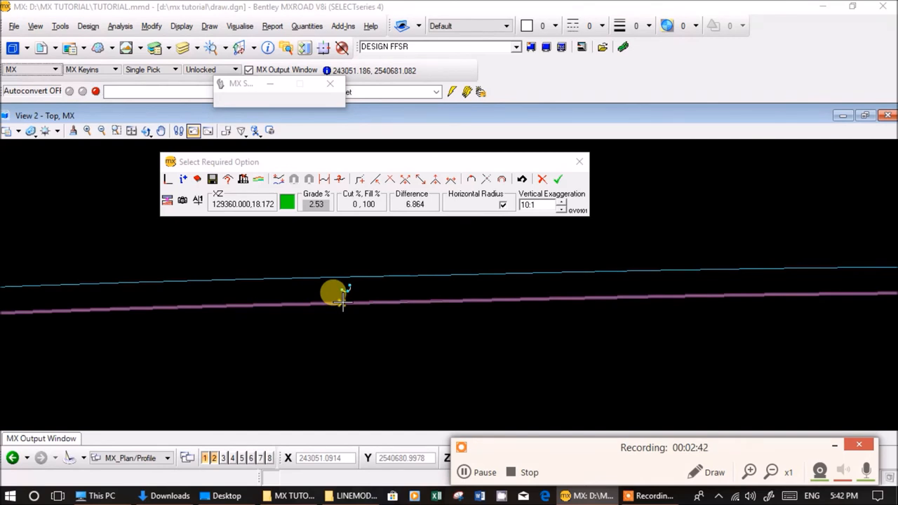
pyautogui.moveTo(231, 294)
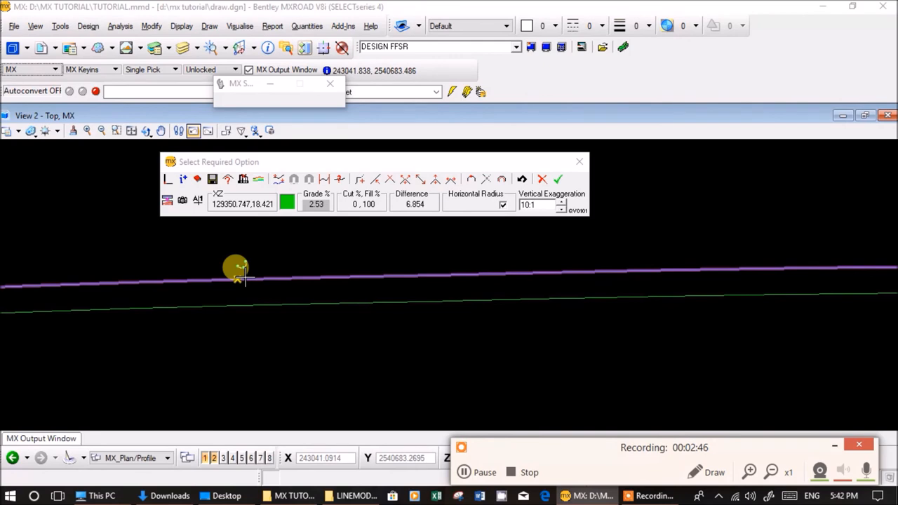
pyautogui.moveTo(239, 270); pyautogui.dragTo(659, 372)
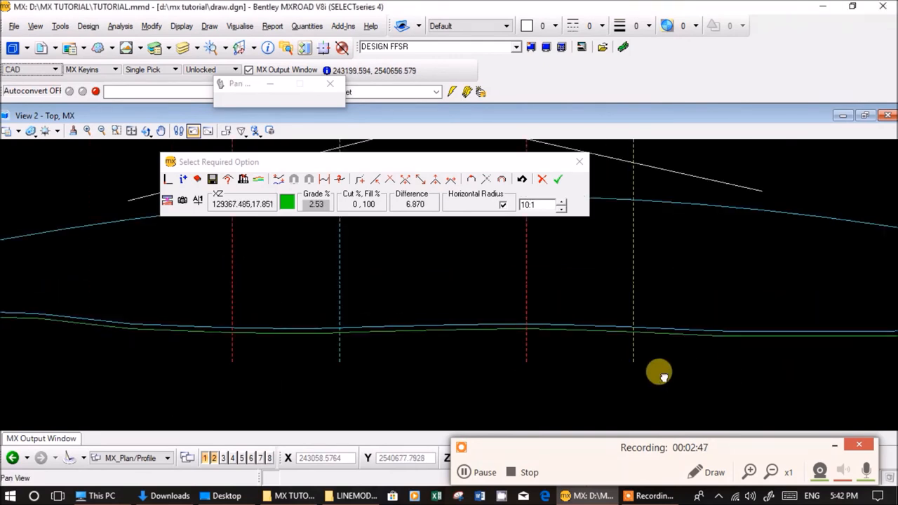
pyautogui.moveTo(660, 371); pyautogui.dragTo(765, 397)
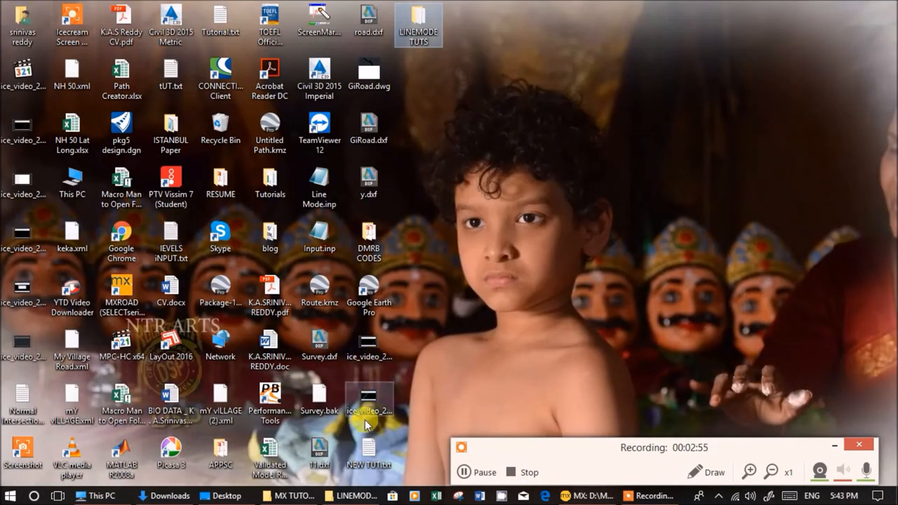
# Step: Reopen VERTICAL OFFSET.txt from LINEMODE TUTS and highlight its drape ground model block
pyautogui.doubleClick(418, 23)
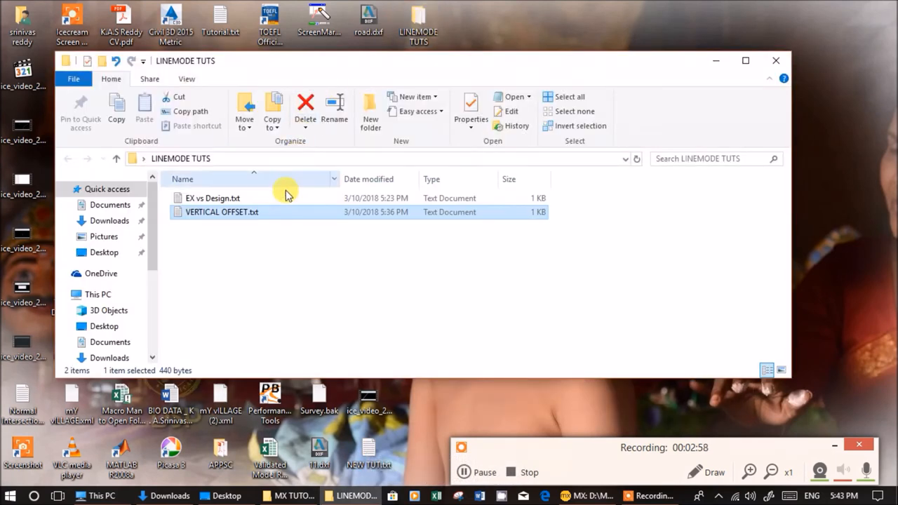
pyautogui.doubleClick(221, 212)
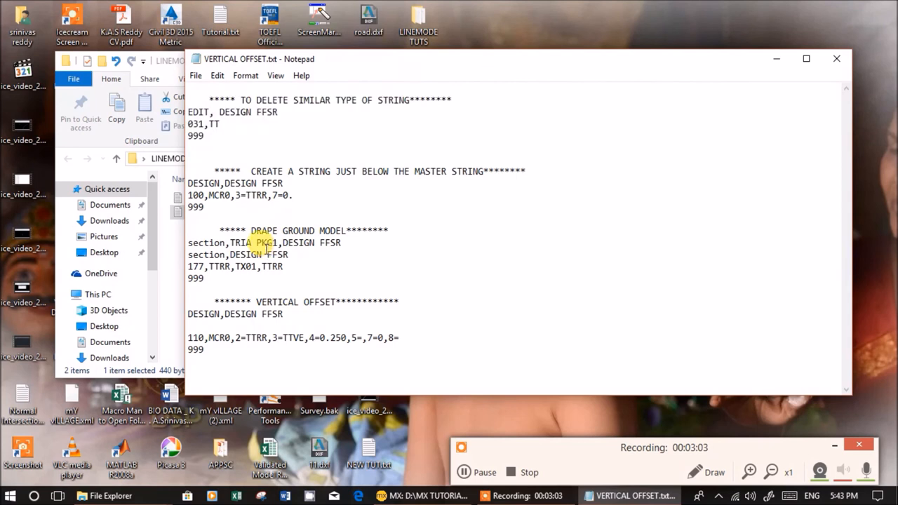
pyautogui.moveTo(220, 230); pyautogui.dragTo(204, 283)
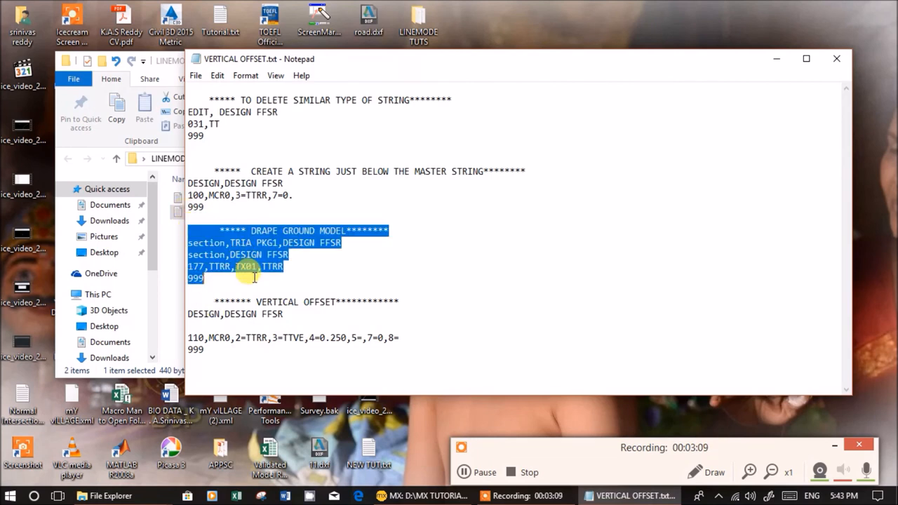
pyautogui.click(188, 338)
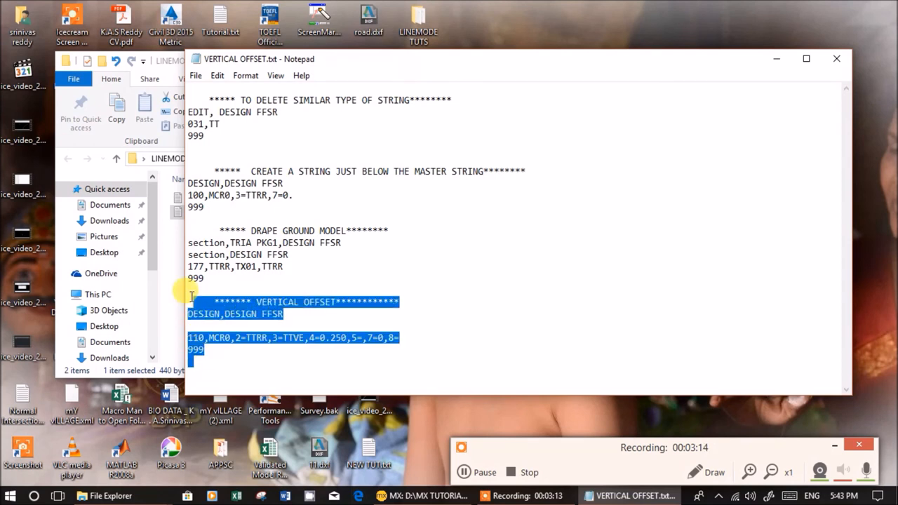
pyautogui.click(311, 338)
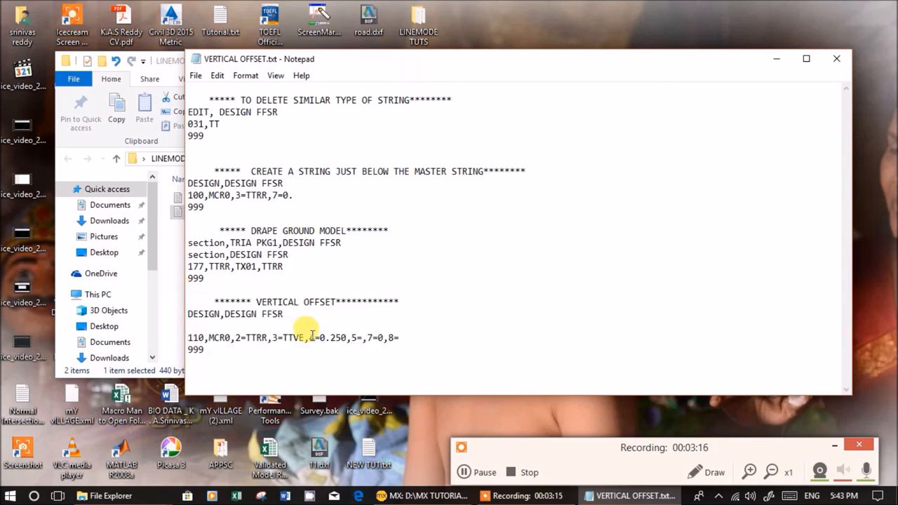